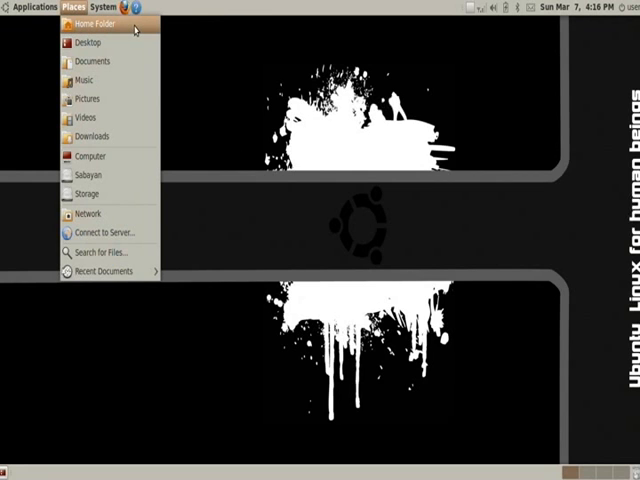
Step: Open the home folder and select out.ogv, Downloads and Music to view their details
{"action": "left_click", "coordinate": [92, 17]}
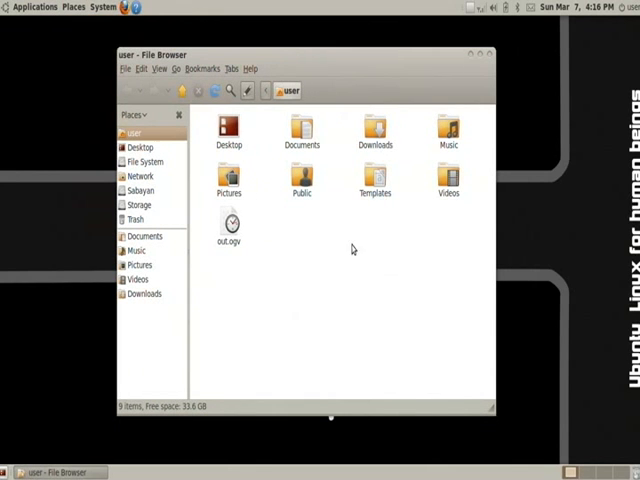
{"action": "left_click", "coordinate": [228, 131]}
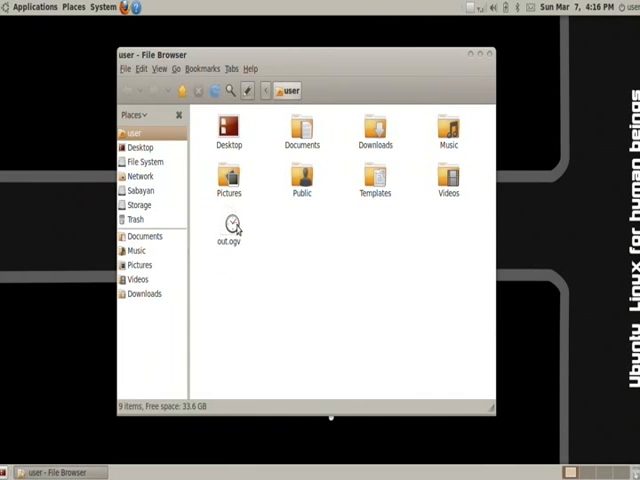
{"action": "left_click", "coordinate": [229, 222]}
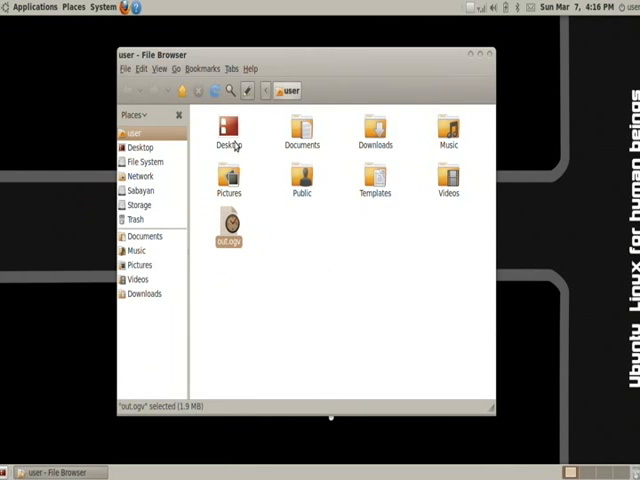
{"action": "left_click", "coordinate": [448, 183]}
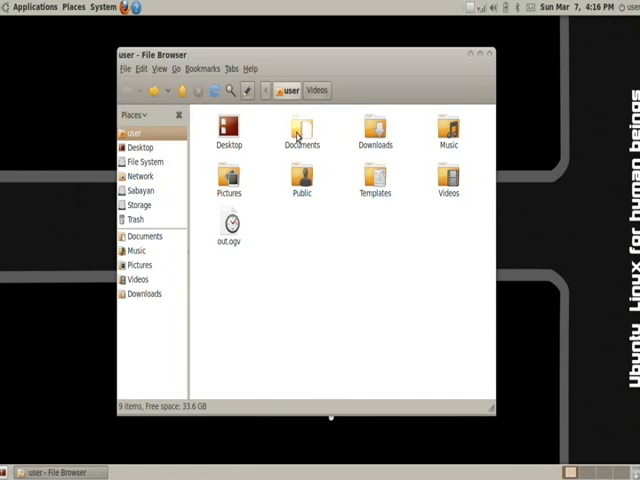
{"action": "left_click", "coordinate": [373, 135]}
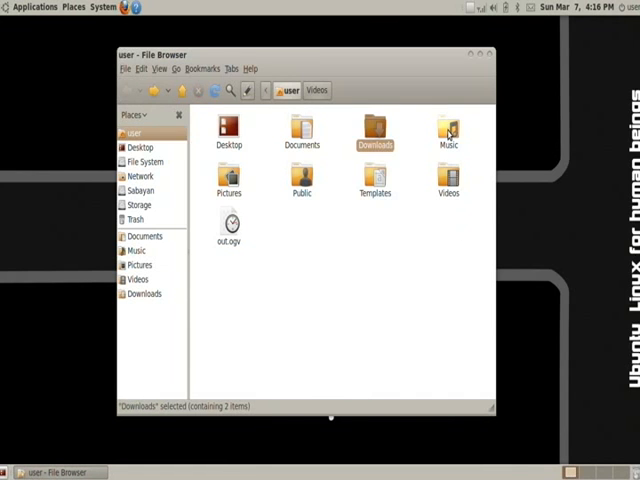
{"action": "left_click", "coordinate": [448, 135]}
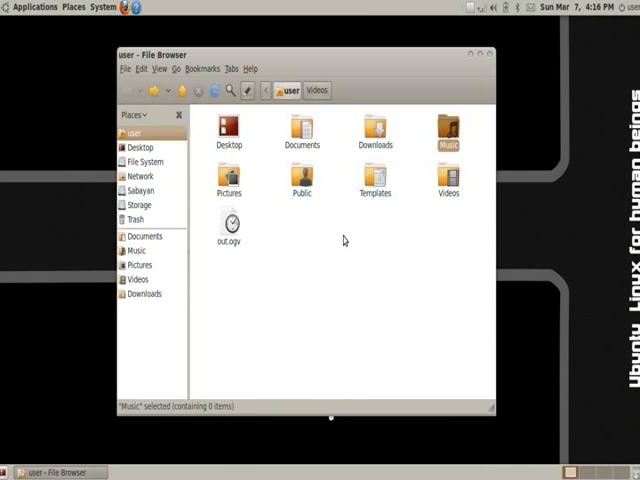
{"action": "mouse_move", "coordinate": [366, 270]}
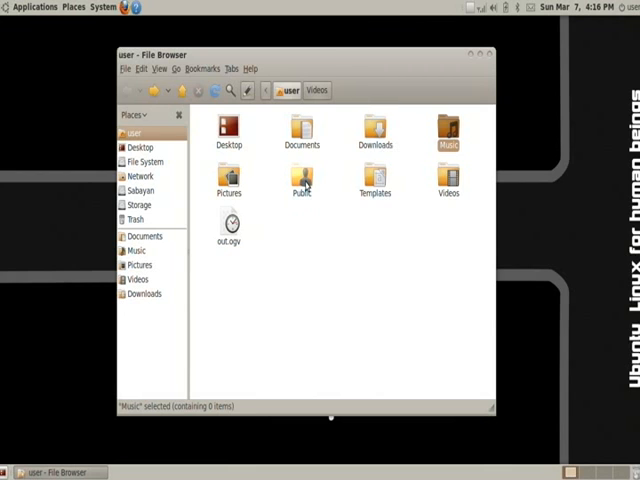
{"action": "mouse_move", "coordinate": [323, 267]}
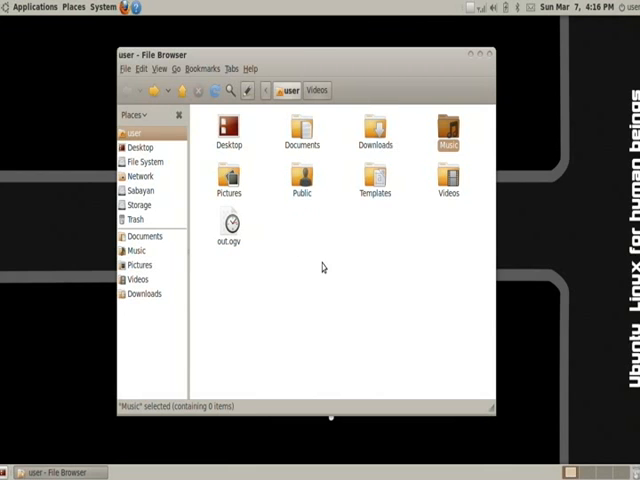
{"action": "mouse_move", "coordinate": [388, 205]}
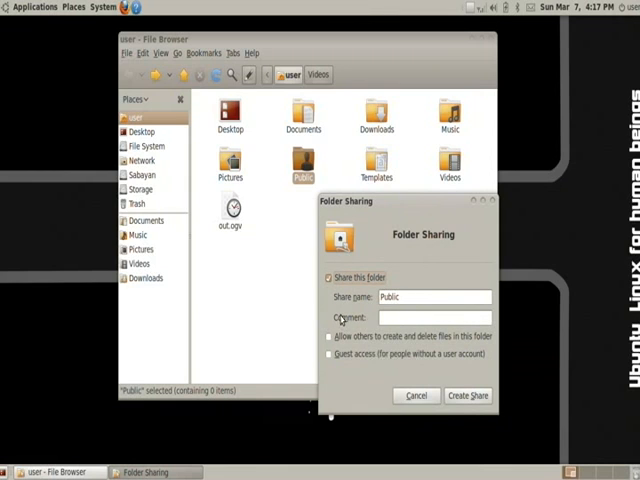
{"action": "mouse_move", "coordinate": [344, 325]}
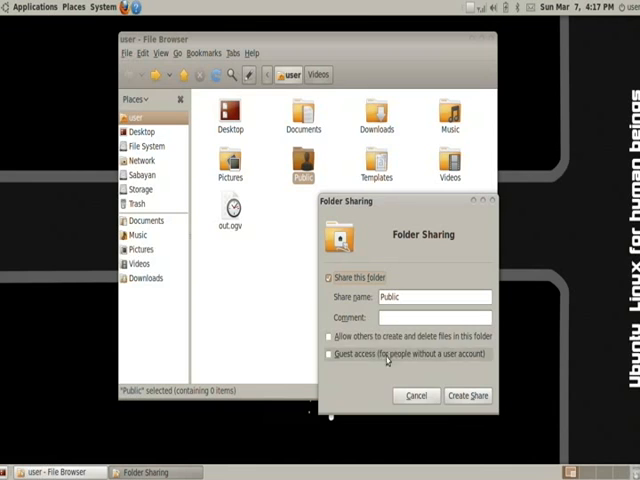
{"action": "left_click", "coordinate": [329, 277]}
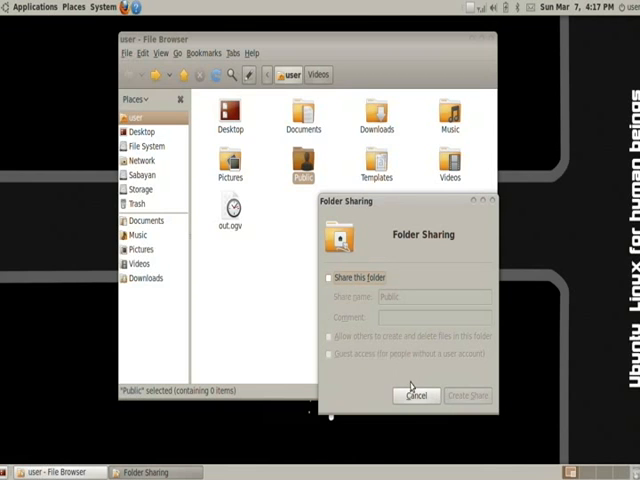
{"action": "left_click", "coordinate": [417, 395]}
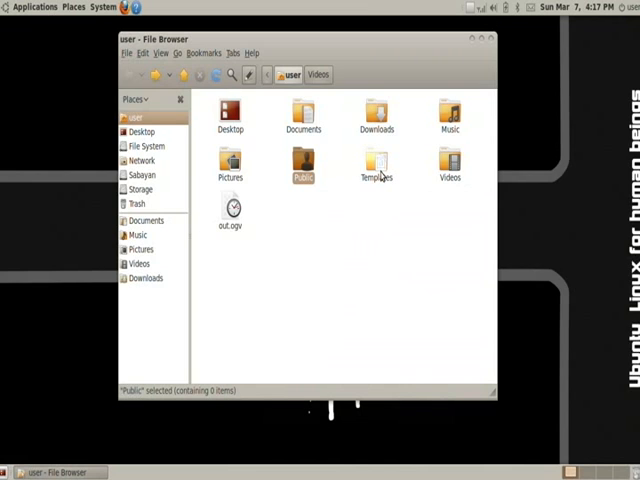
Step: Open Templates, then right-click the desktop to check its Create Document templates
{"action": "left_click", "coordinate": [375, 163]}
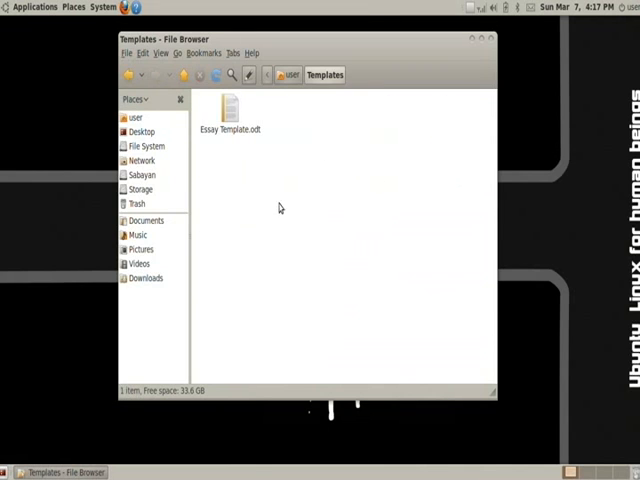
{"action": "left_click", "coordinate": [231, 110]}
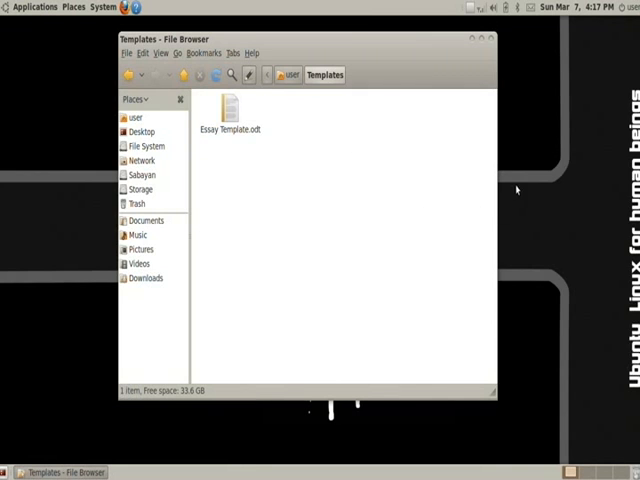
{"action": "right_click", "coordinate": [520, 190]}
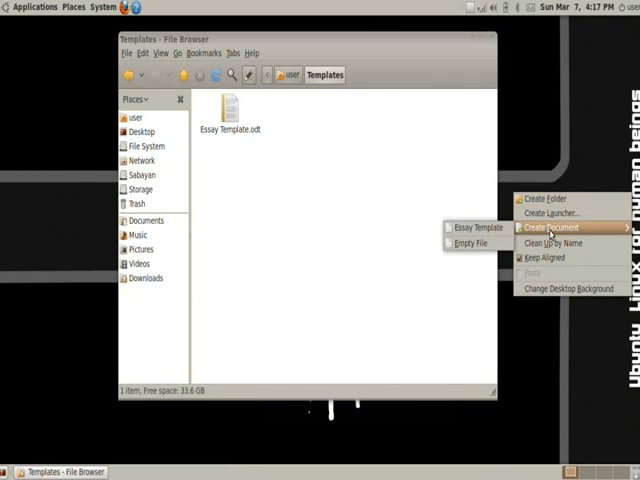
{"action": "mouse_move", "coordinate": [478, 227]}
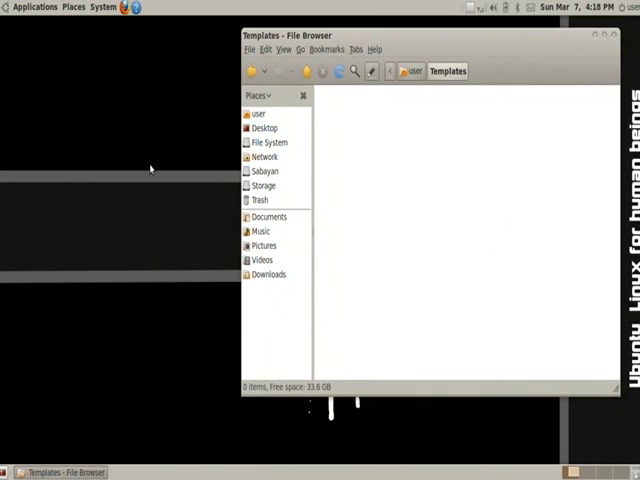
{"action": "right_click", "coordinate": [150, 170]}
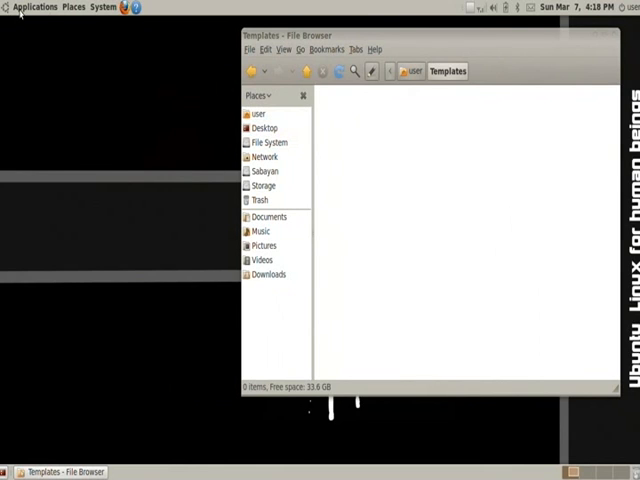
Step: Launch OpenOffice.org Writer and type the Chris, Teacher and Date heading lines
{"action": "left_click", "coordinate": [34, 7]}
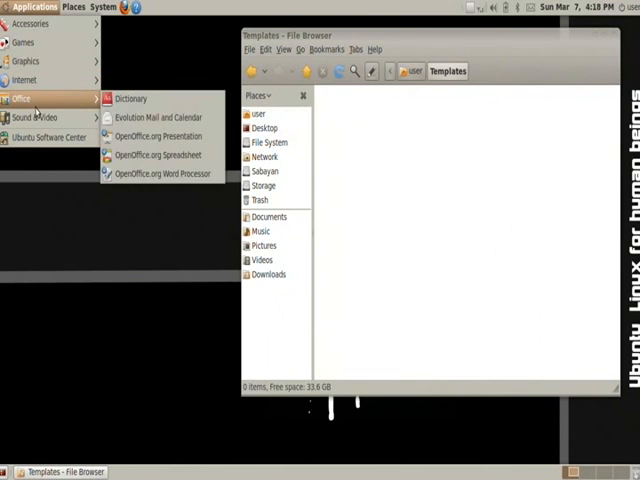
{"action": "left_click", "coordinate": [159, 173]}
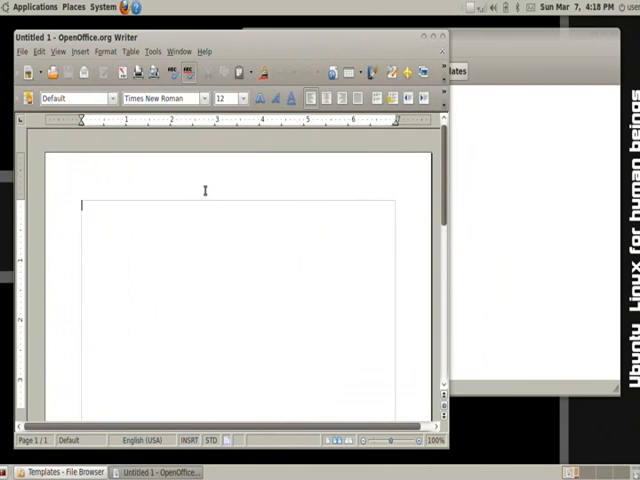
{"action": "type", "text": "Chris"}
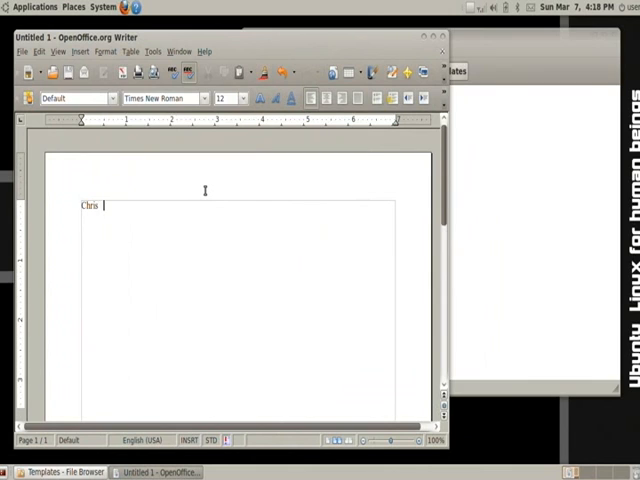
{"action": "type", "text": "Teacher"}
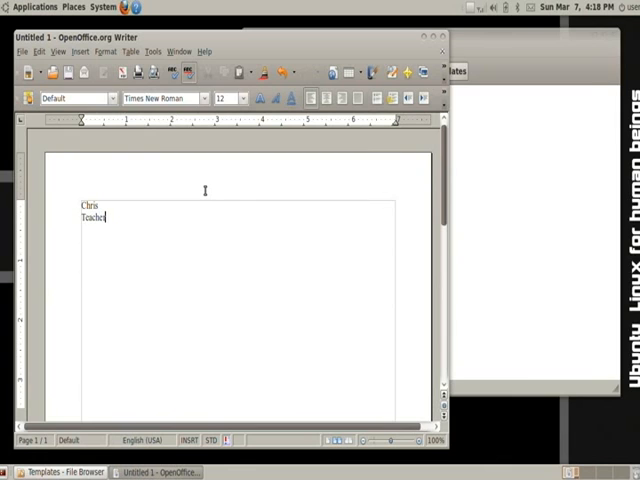
{"action": "type", "text": "Date"}
{"action": "type", "text": "Class"}
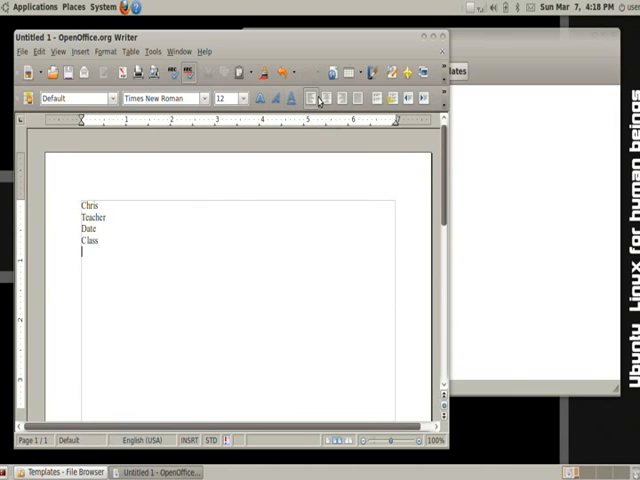
{"action": "mouse_move", "coordinate": [242, 97]}
{"action": "type", "text": "Titl"}
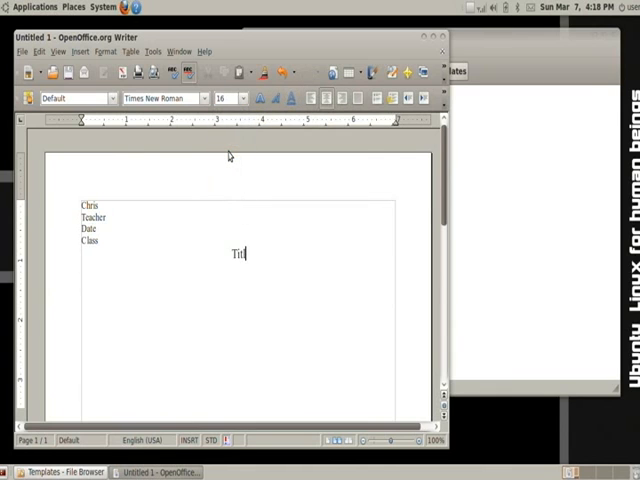
Step: Add a page header reading 'Chris' and apply double line spacing
{"action": "left_click", "coordinate": [80, 51]}
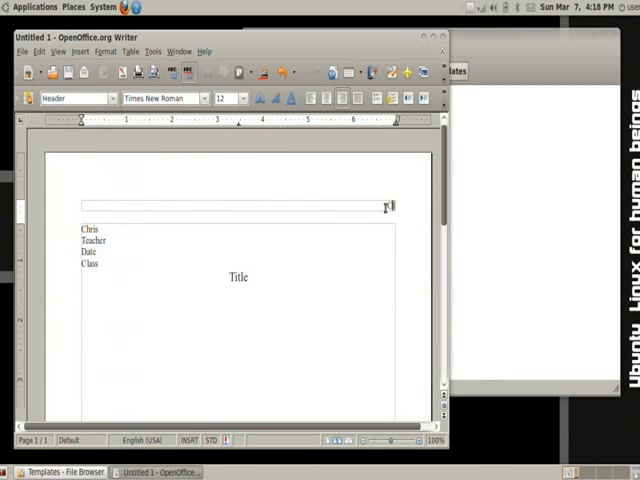
{"action": "type", "text": "Chris"}
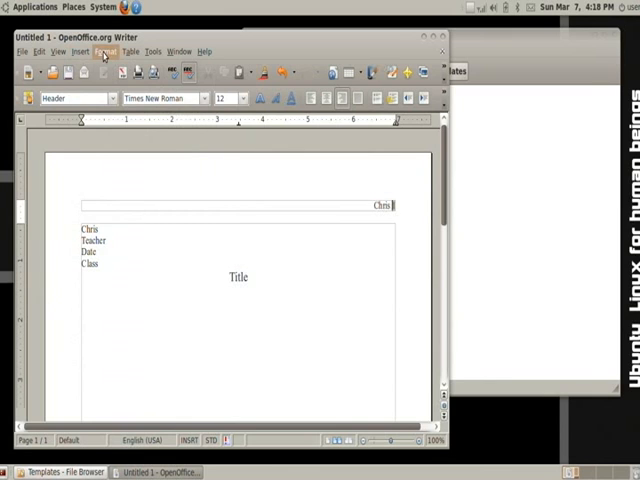
{"action": "left_click", "coordinate": [105, 51]}
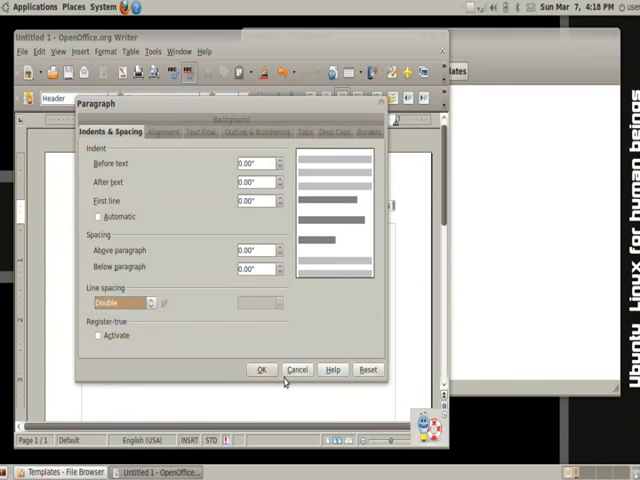
{"action": "left_click", "coordinate": [261, 369]}
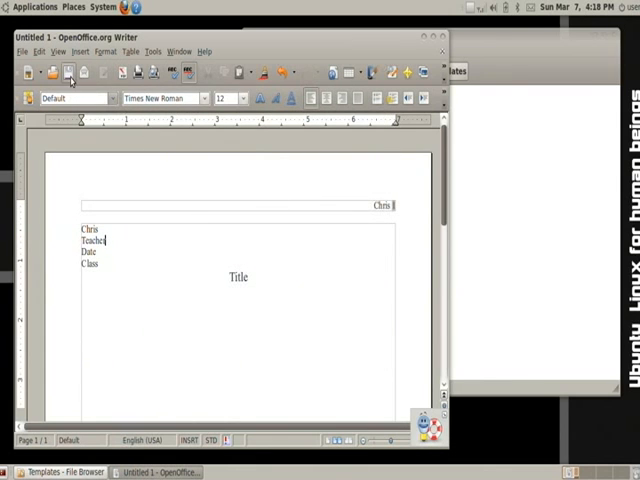
Step: Save the document as 'Essay Template' in the user's Templates folder
{"action": "left_click", "coordinate": [54, 71]}
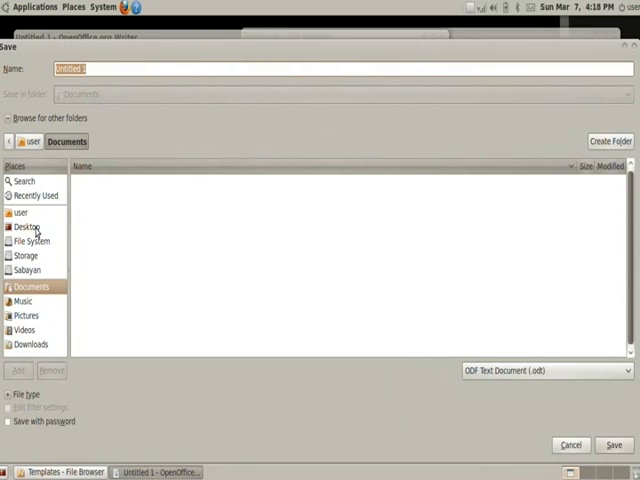
{"action": "mouse_move", "coordinate": [20, 212]}
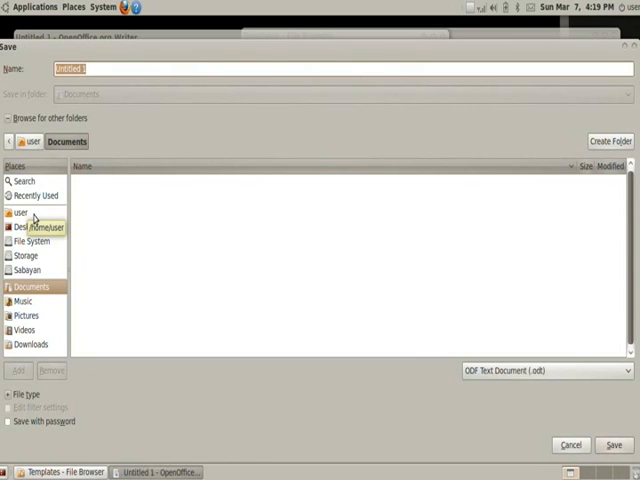
{"action": "left_click", "coordinate": [22, 212]}
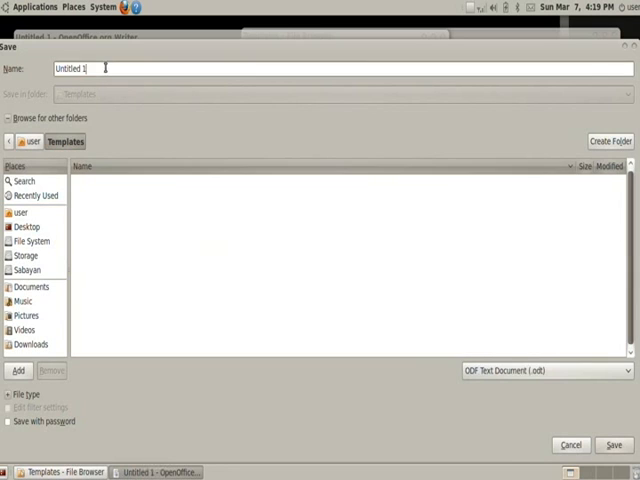
{"action": "type", "text": "Essay Template"}
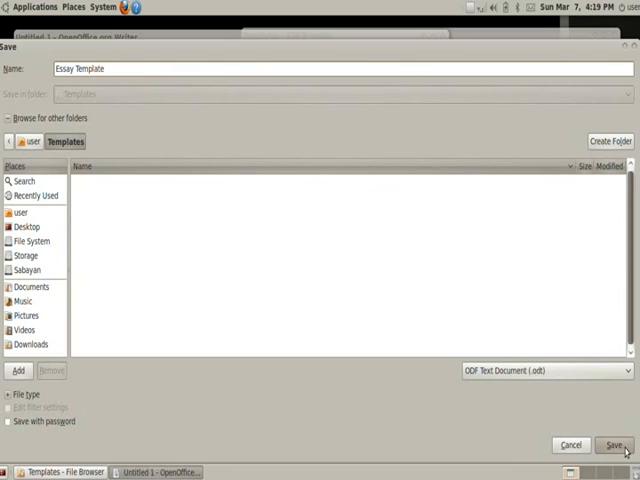
{"action": "left_click", "coordinate": [610, 445]}
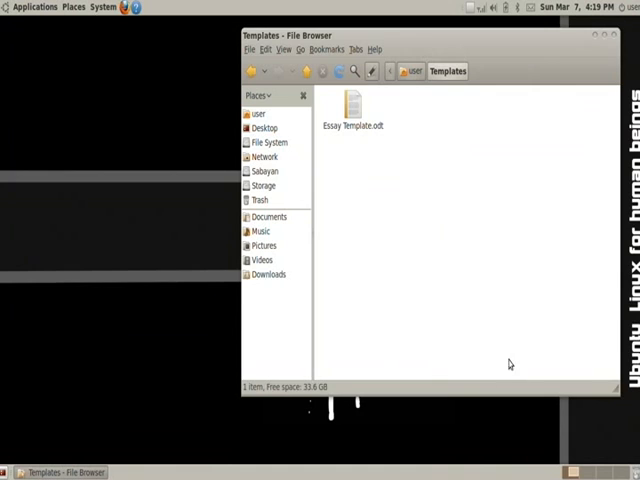
Step: Create Essay.odt on the desktop from the Essay Template
{"action": "left_click", "coordinate": [353, 110]}
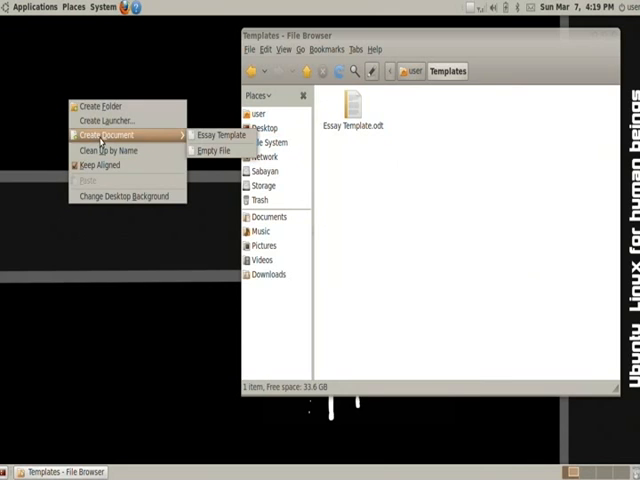
{"action": "mouse_move", "coordinate": [227, 135]}
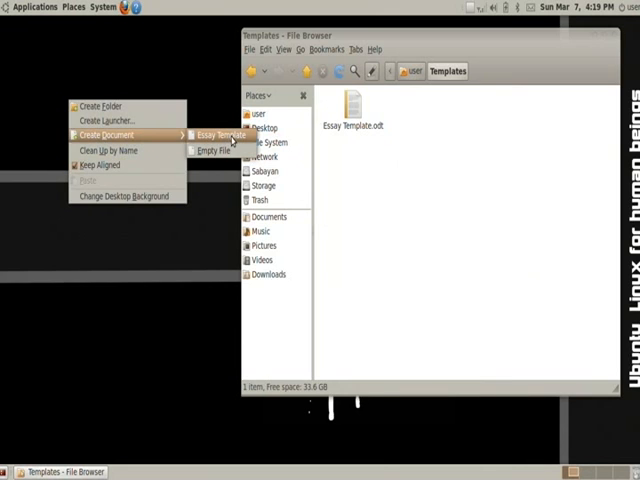
{"action": "left_click", "coordinate": [227, 135]}
{"action": "type", "text": "Essay.odt"}
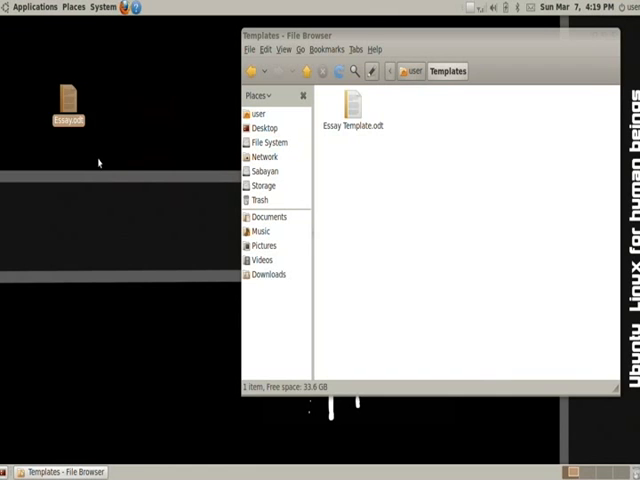
{"action": "mouse_move", "coordinate": [82, 152]}
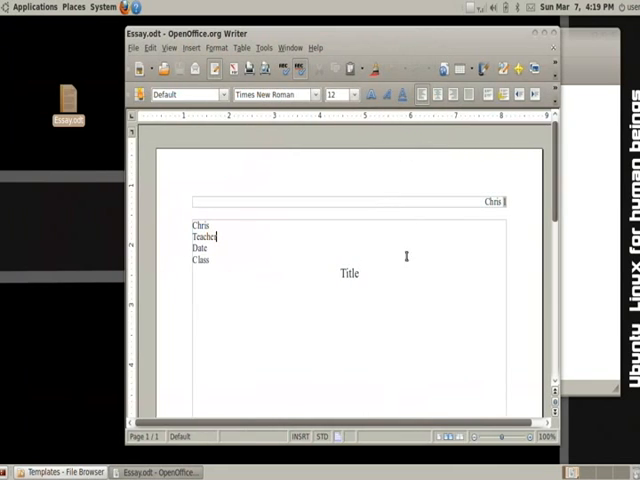
Step: Type 'er' and 'dd' into the opened Essay.odt in Writer
{"action": "type", "text": "er"}
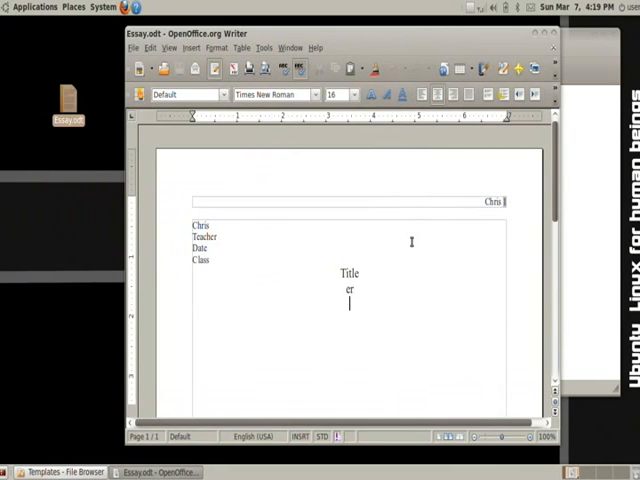
{"action": "type", "text": "dd"}
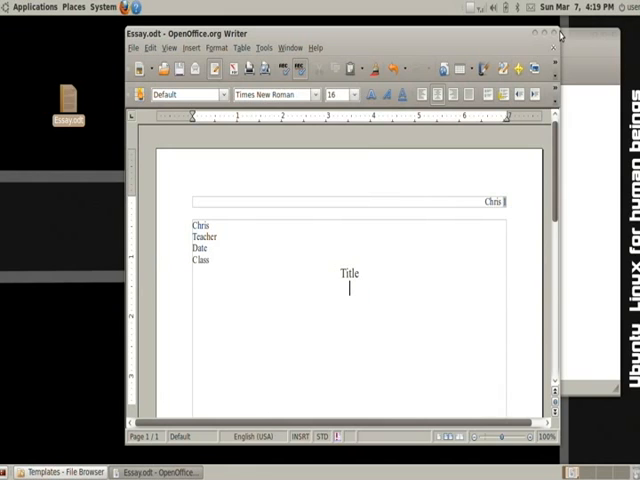
{"action": "mouse_move", "coordinate": [556, 35]}
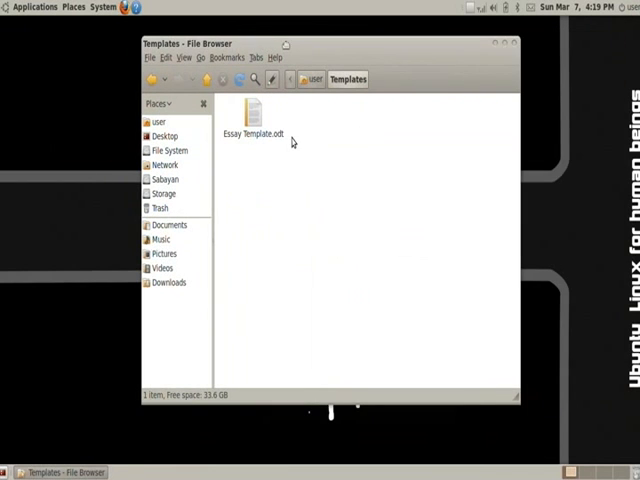
{"action": "mouse_move", "coordinate": [343, 183]}
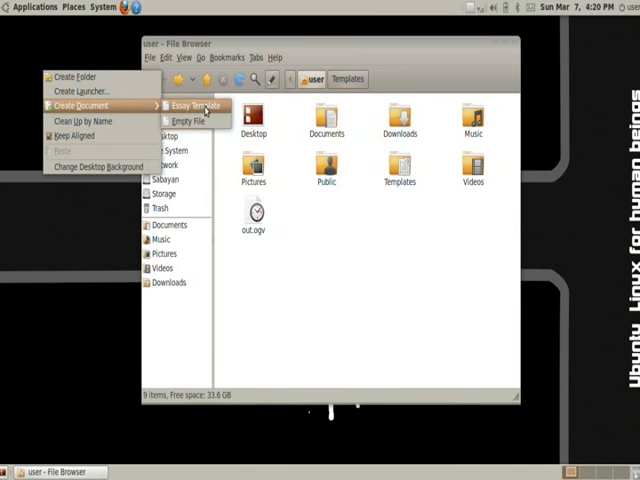
Step: Open the user home folder listing Desktop, Documents and Templates
{"action": "left_click", "coordinate": [369, 239]}
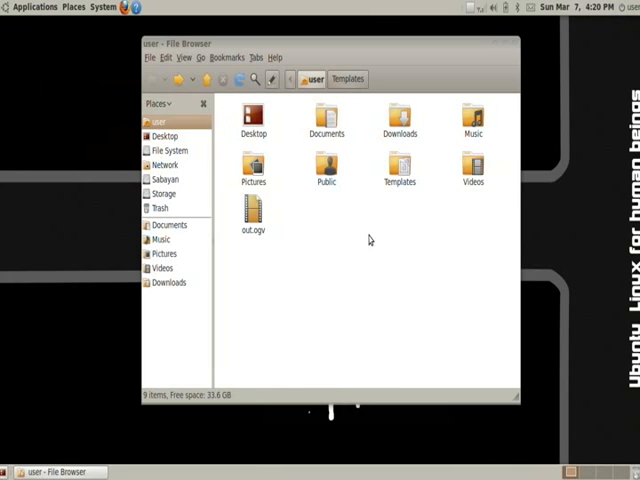
{"action": "mouse_move", "coordinate": [228, 127]}
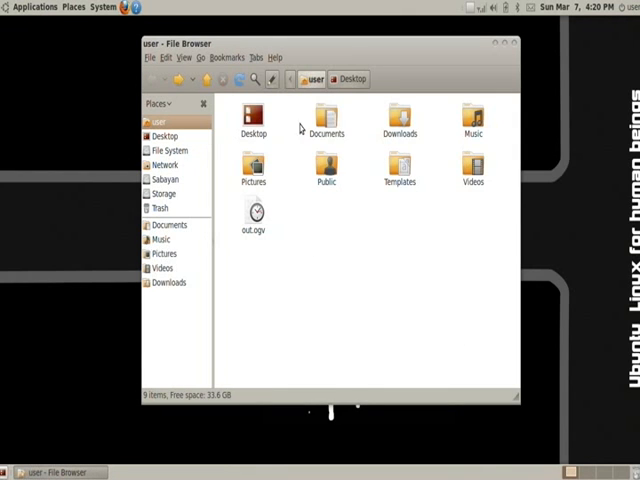
{"action": "left_click", "coordinate": [472, 120]}
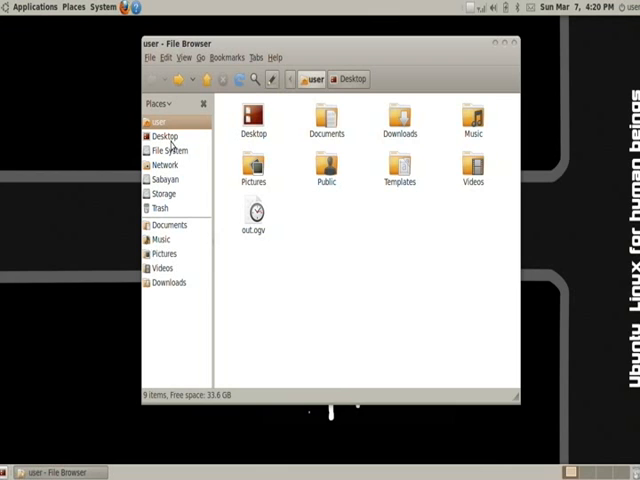
Step: Open the File System root listing bin, etc, home, tmp and usr
{"action": "left_click", "coordinate": [168, 150]}
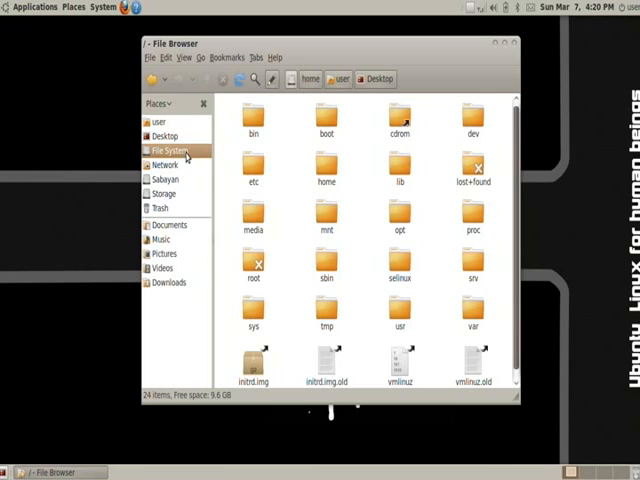
{"action": "mouse_move", "coordinate": [275, 158]}
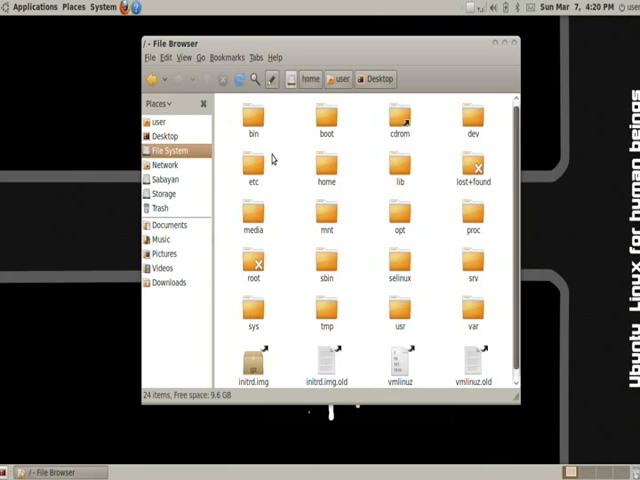
{"action": "mouse_move", "coordinate": [282, 154]}
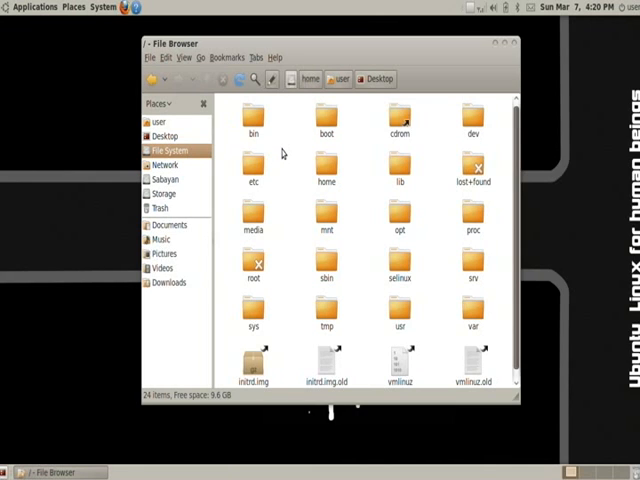
{"action": "left_click", "coordinate": [326, 252]}
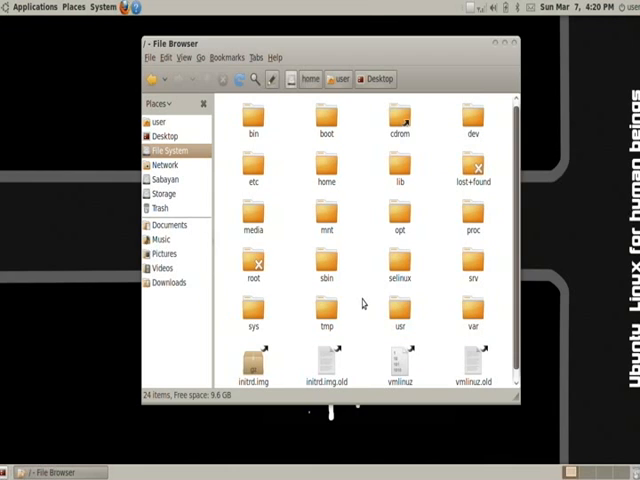
{"action": "mouse_move", "coordinate": [288, 250]}
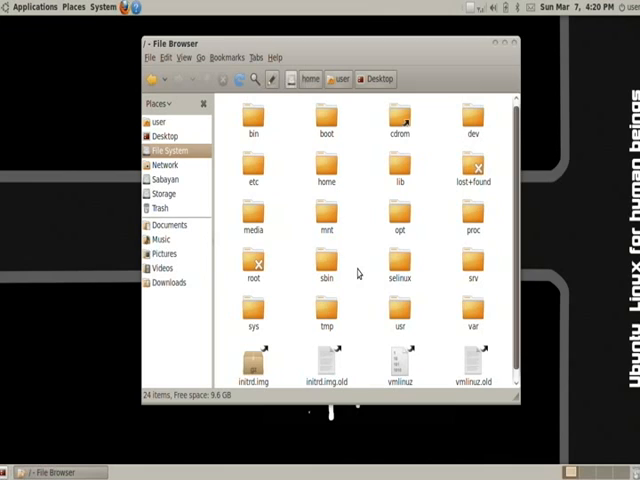
{"action": "mouse_move", "coordinate": [359, 281]}
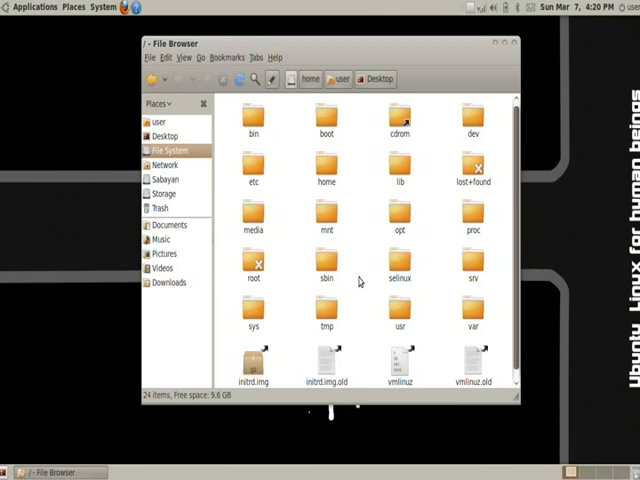
{"action": "mouse_move", "coordinate": [358, 283]}
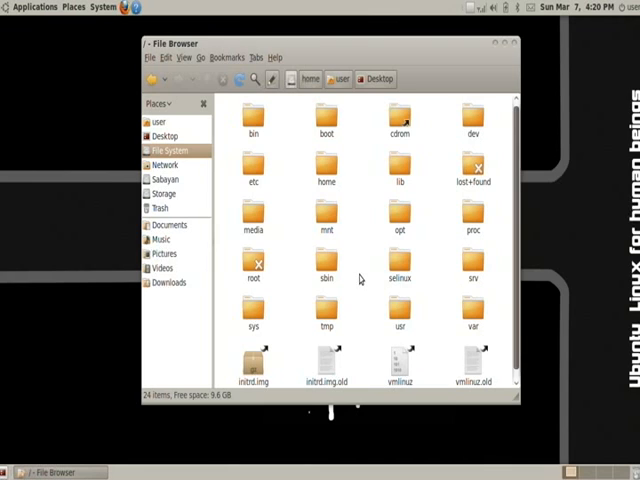
{"action": "mouse_move", "coordinate": [347, 313]}
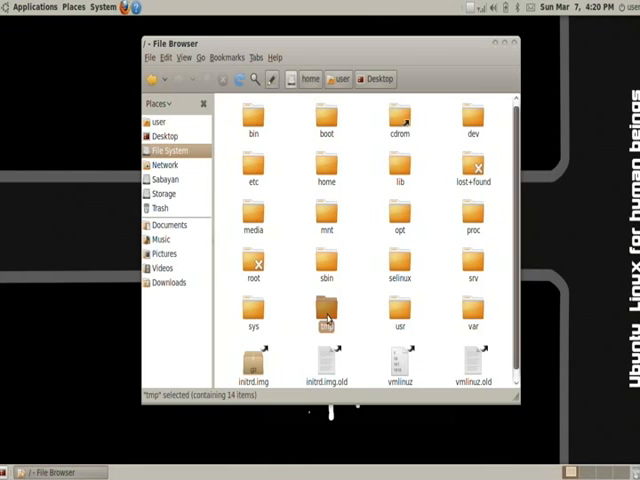
Step: Open the tmp folder from the file system root
{"action": "double_click", "coordinate": [327, 310]}
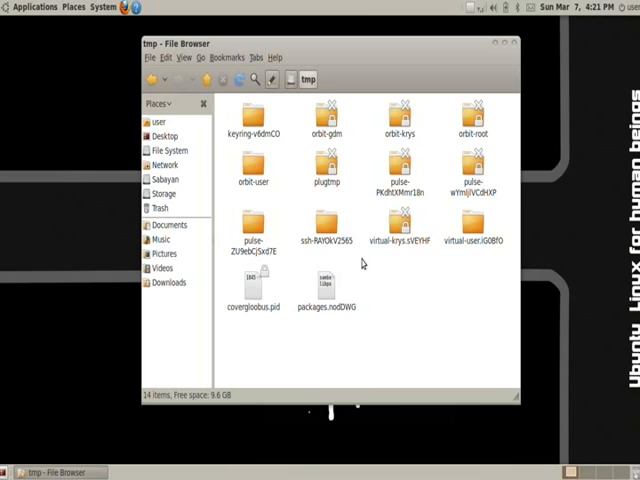
{"action": "mouse_move", "coordinate": [389, 274]}
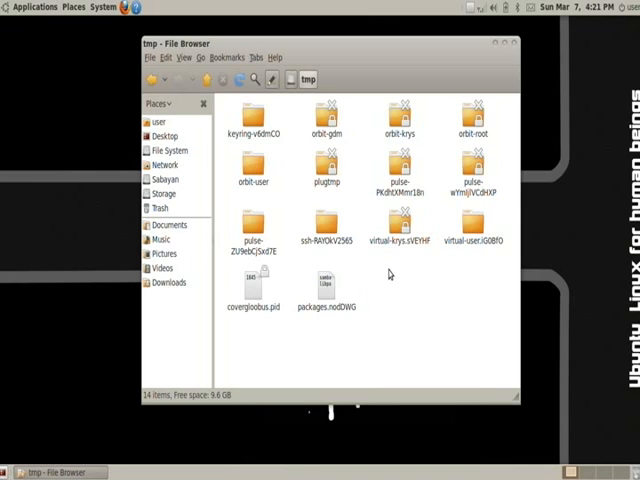
{"action": "mouse_move", "coordinate": [430, 315]}
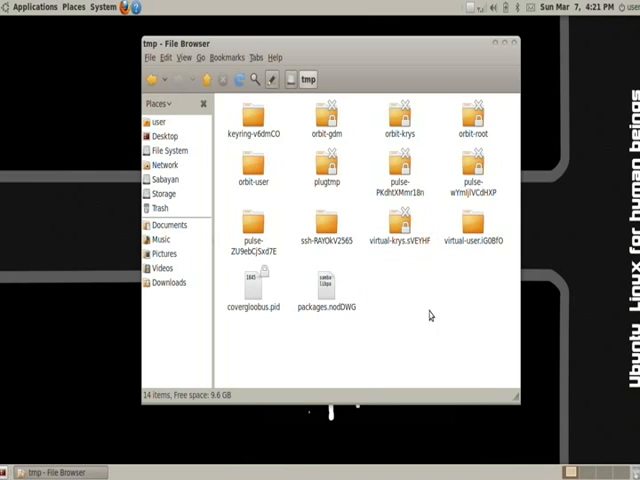
{"action": "mouse_move", "coordinate": [385, 280]}
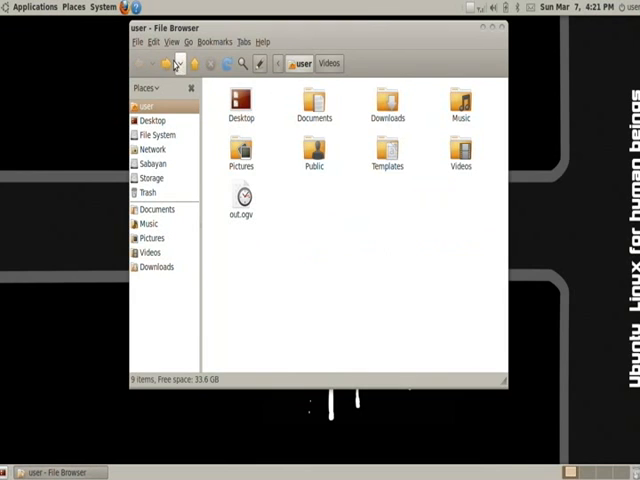
{"action": "left_click", "coordinate": [195, 63]}
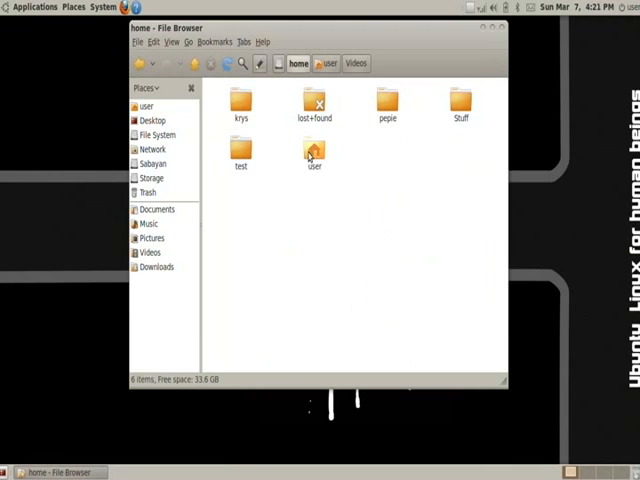
{"action": "left_click", "coordinate": [314, 152]}
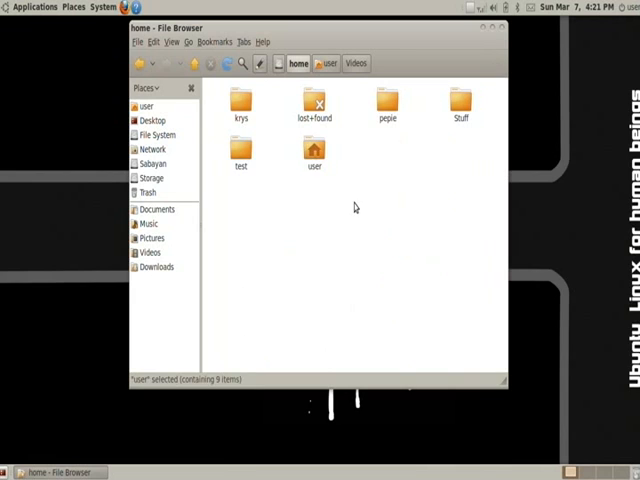
{"action": "left_click", "coordinate": [240, 105]}
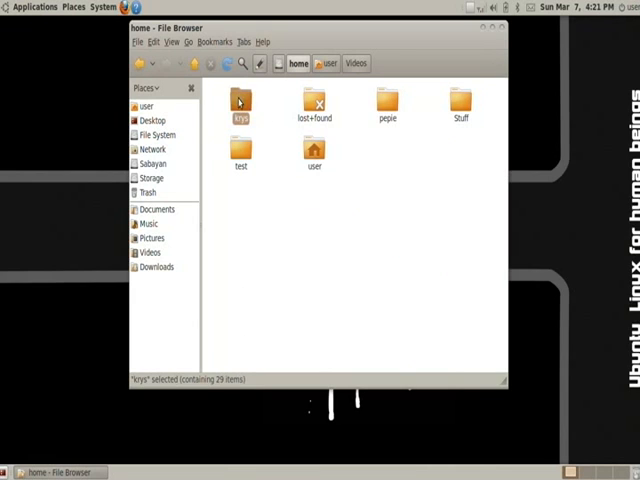
{"action": "left_click", "coordinate": [315, 150]}
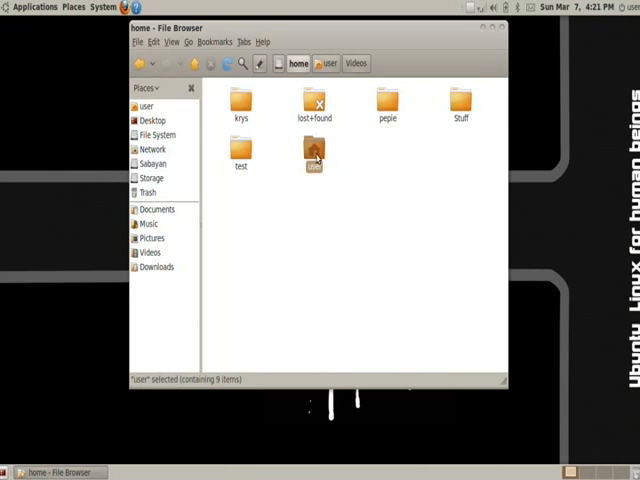
{"action": "left_click", "coordinate": [326, 63]}
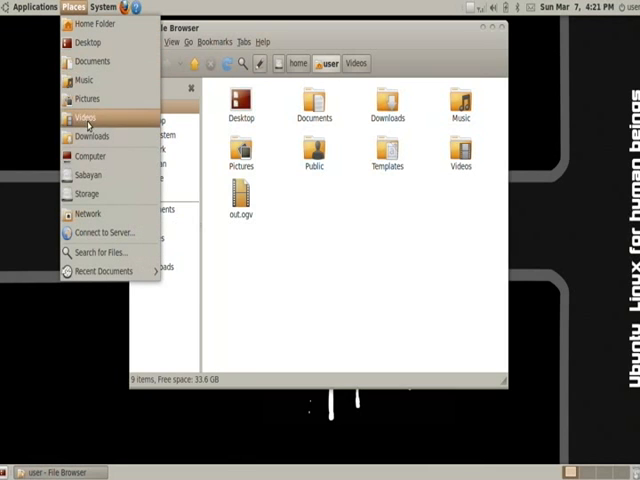
{"action": "mouse_move", "coordinate": [267, 239]}
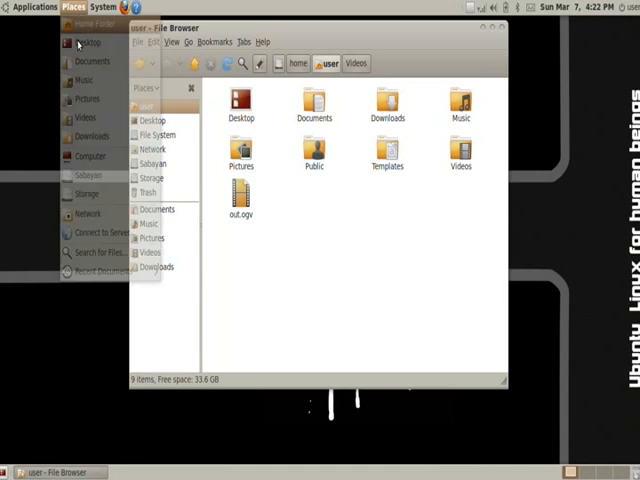
Step: Show Places > Computer with its drives, then clear the drive selection
{"action": "left_click", "coordinate": [71, 7]}
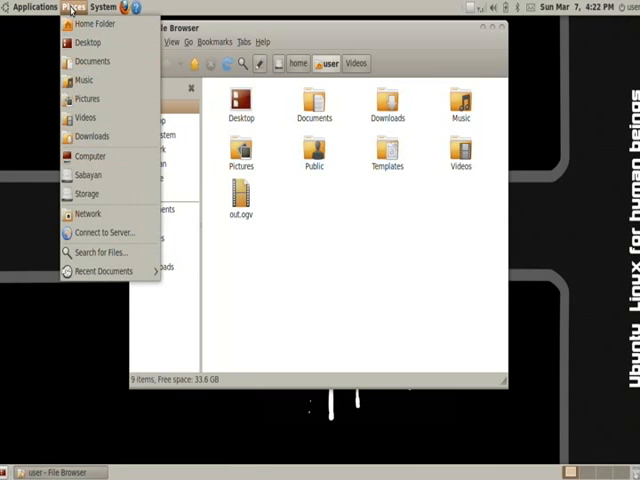
{"action": "mouse_move", "coordinate": [90, 156]}
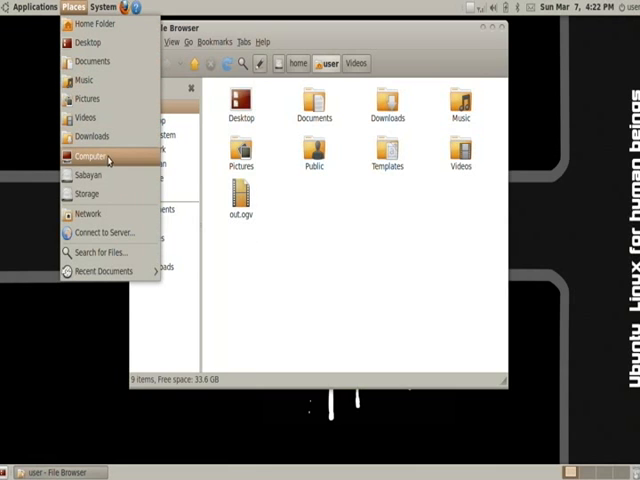
{"action": "left_click", "coordinate": [85, 156]}
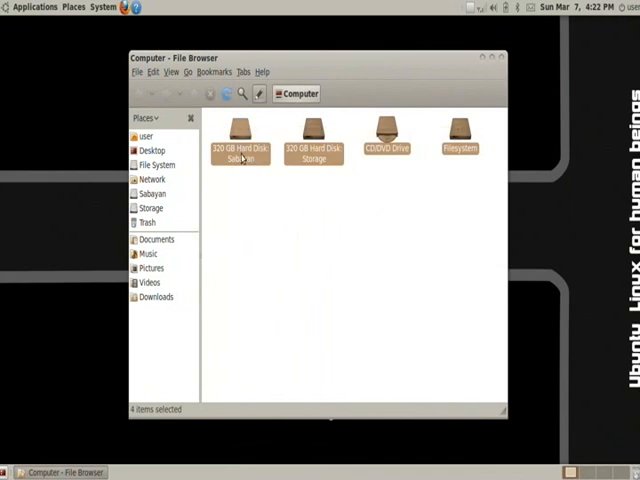
{"action": "left_click", "coordinate": [383, 239]}
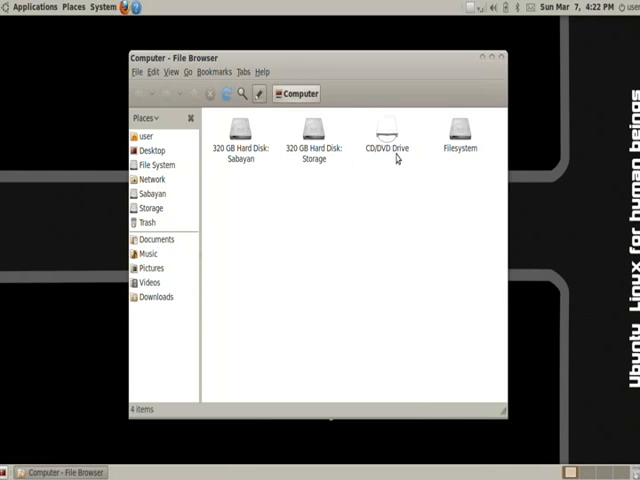
{"action": "mouse_move", "coordinate": [60, 78]}
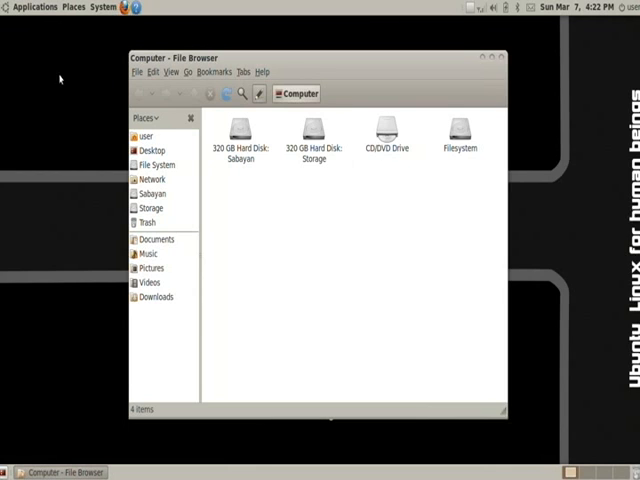
{"action": "mouse_move", "coordinate": [287, 229]}
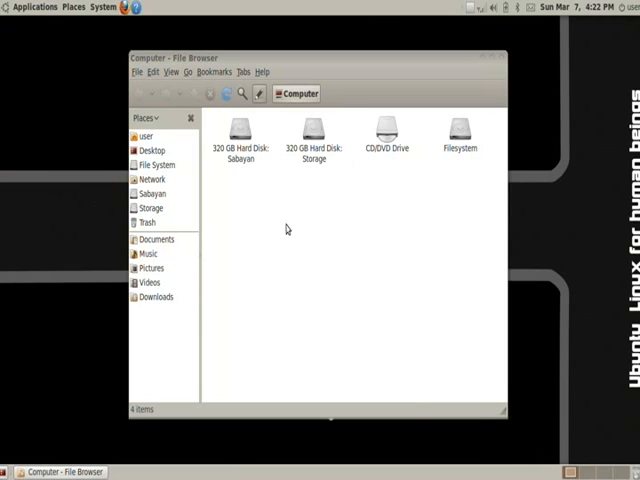
{"action": "mouse_move", "coordinate": [477, 85]}
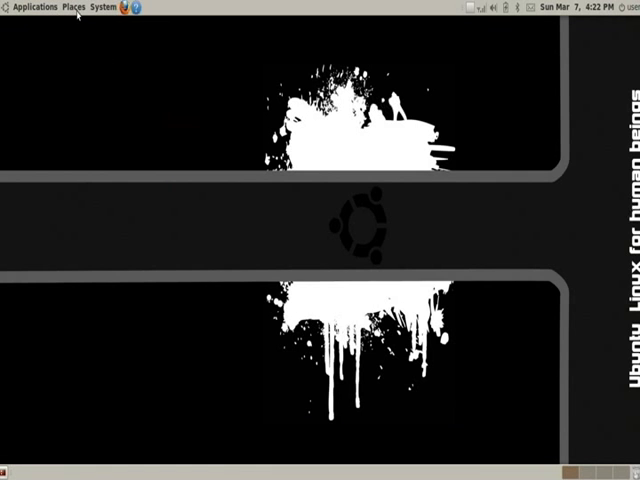
Step: Run a Search for Files by name, finding two matches in /home and /var/cache/gdm
{"action": "left_click", "coordinate": [64, 7]}
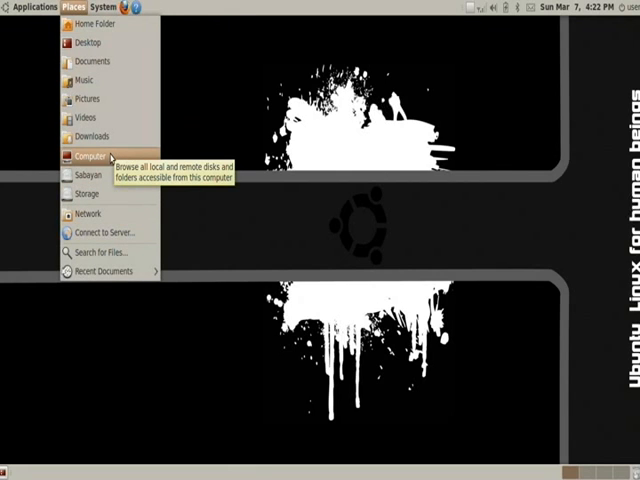
{"action": "mouse_move", "coordinate": [85, 192]}
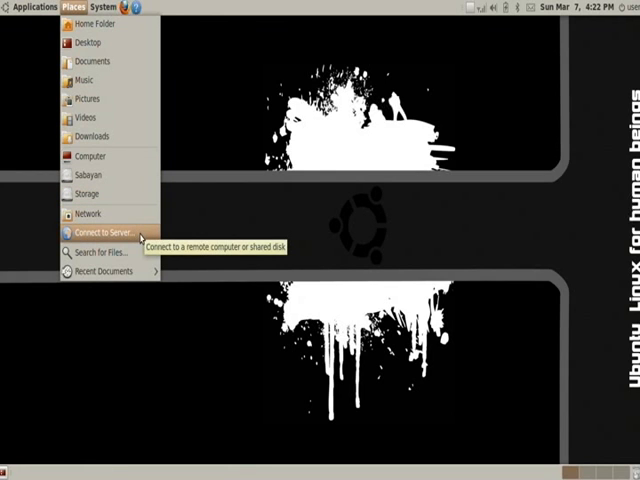
{"action": "mouse_move", "coordinate": [92, 242]}
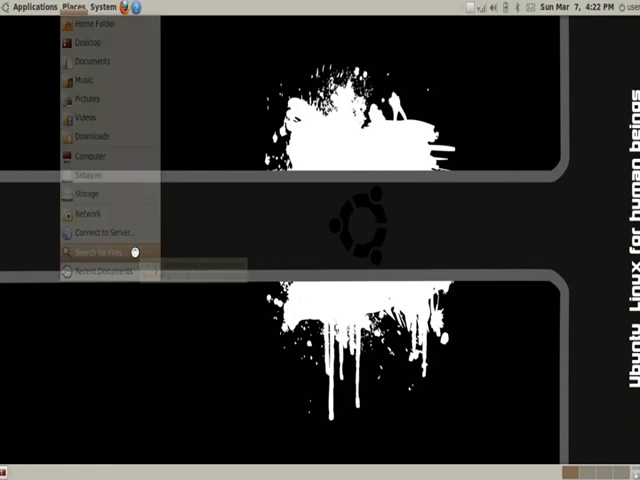
{"action": "left_click", "coordinate": [93, 243]}
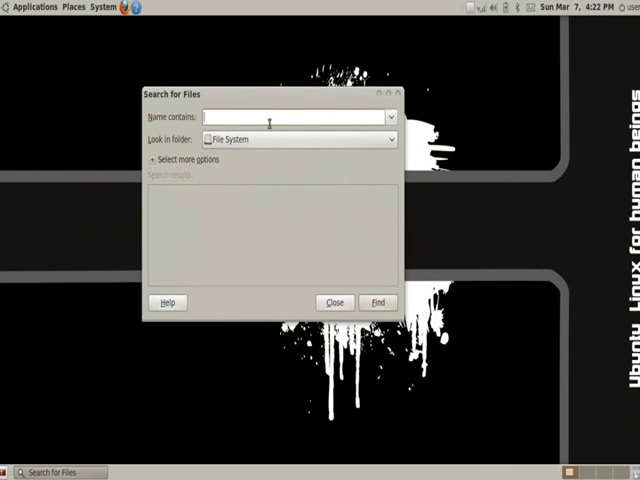
{"action": "type", "text": "fstab"}
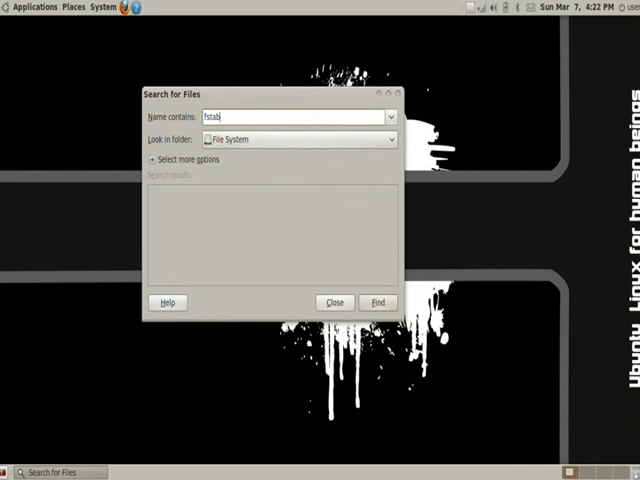
{"action": "left_click", "coordinate": [378, 302]}
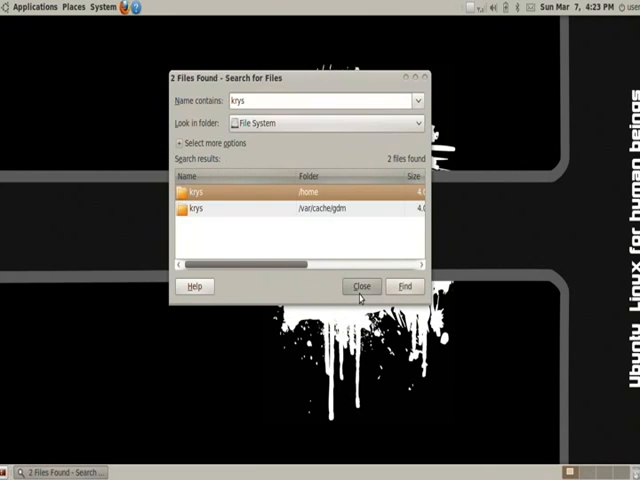
{"action": "left_click", "coordinate": [362, 286]}
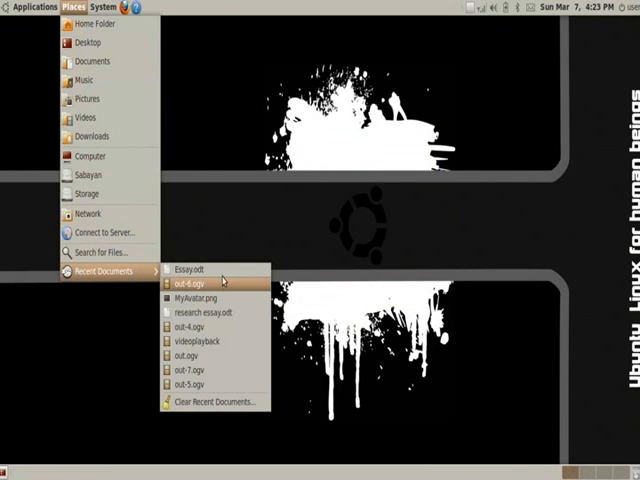
{"action": "mouse_move", "coordinate": [200, 312]}
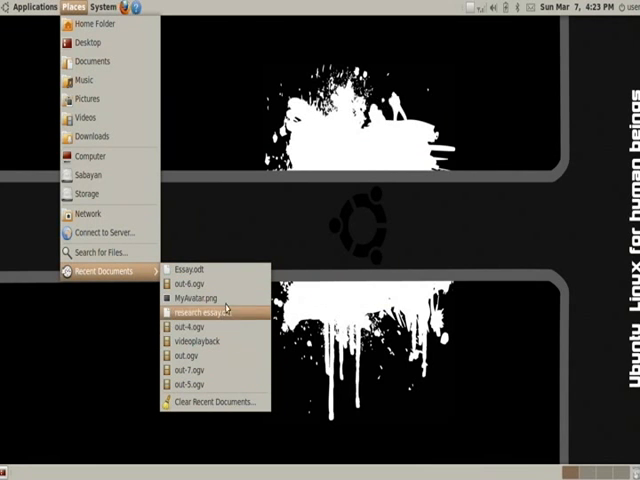
Step: Choose research essay.odt from the recent documents list
{"action": "left_click", "coordinate": [207, 401]}
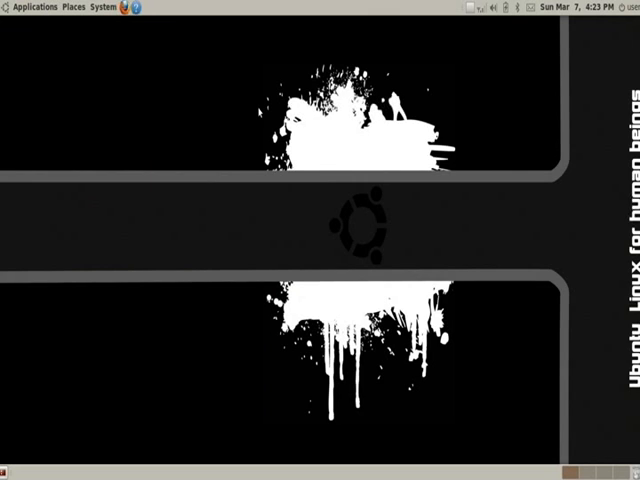
{"action": "mouse_move", "coordinate": [200, 147]}
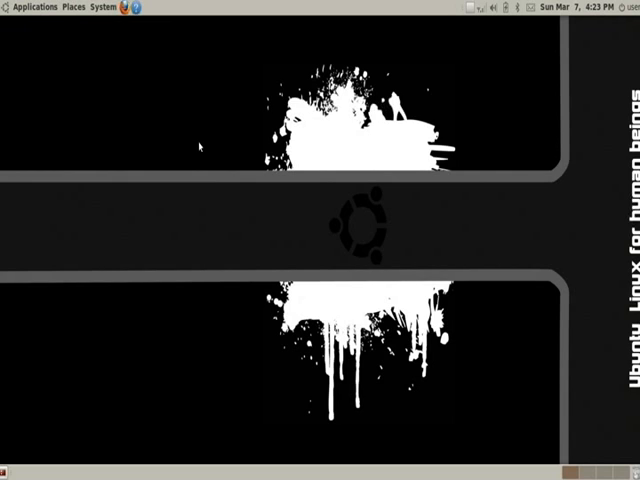